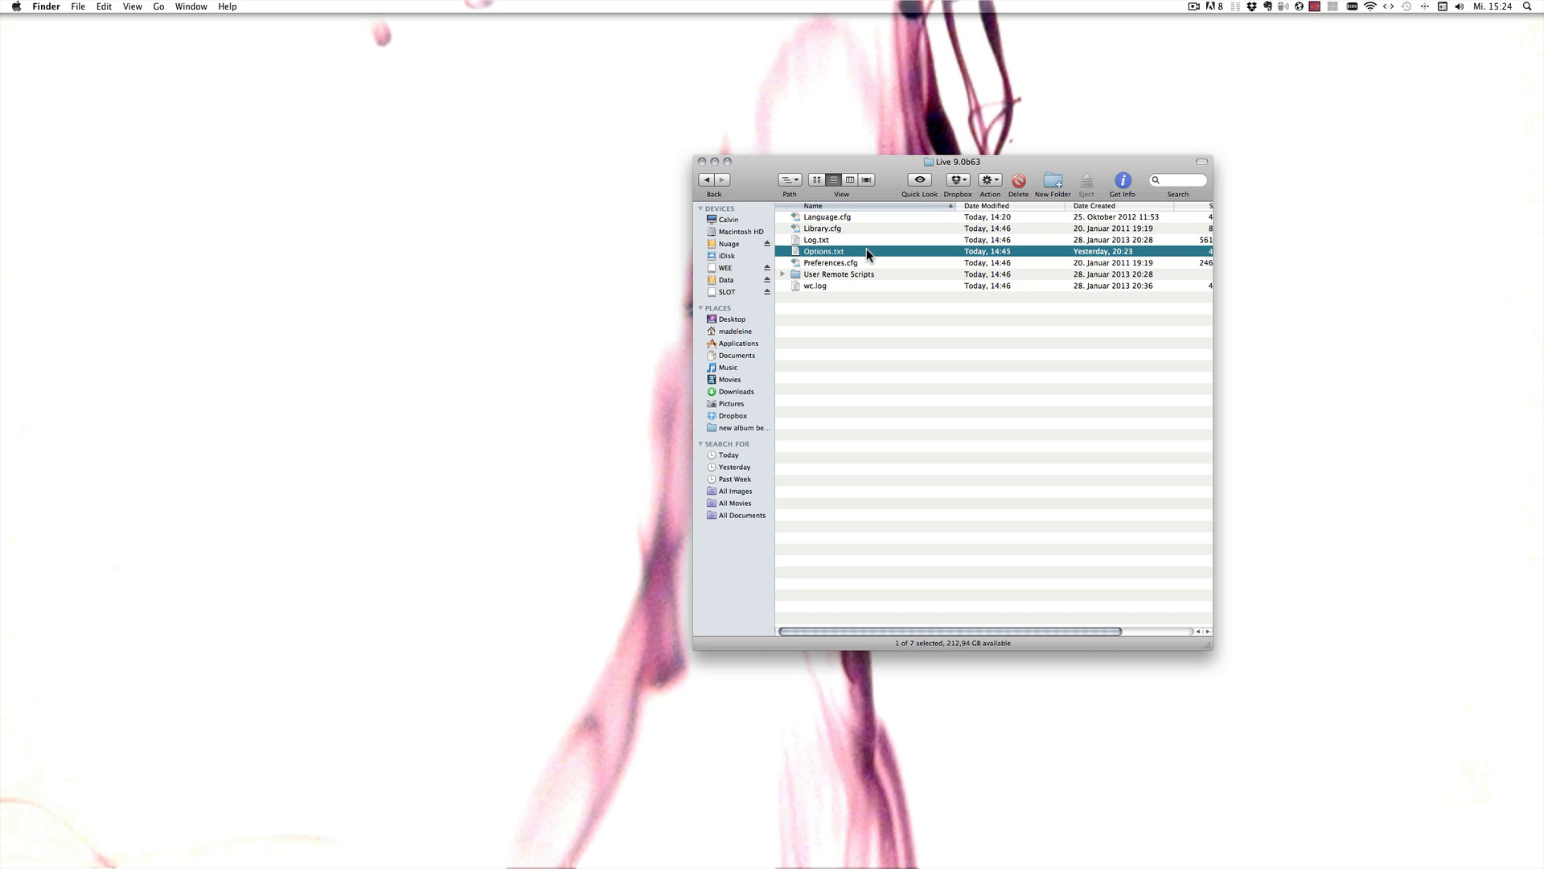
- Open Options.txt from the Live 9.0b63 preferences folder in TextEdit
double_click(822, 251)
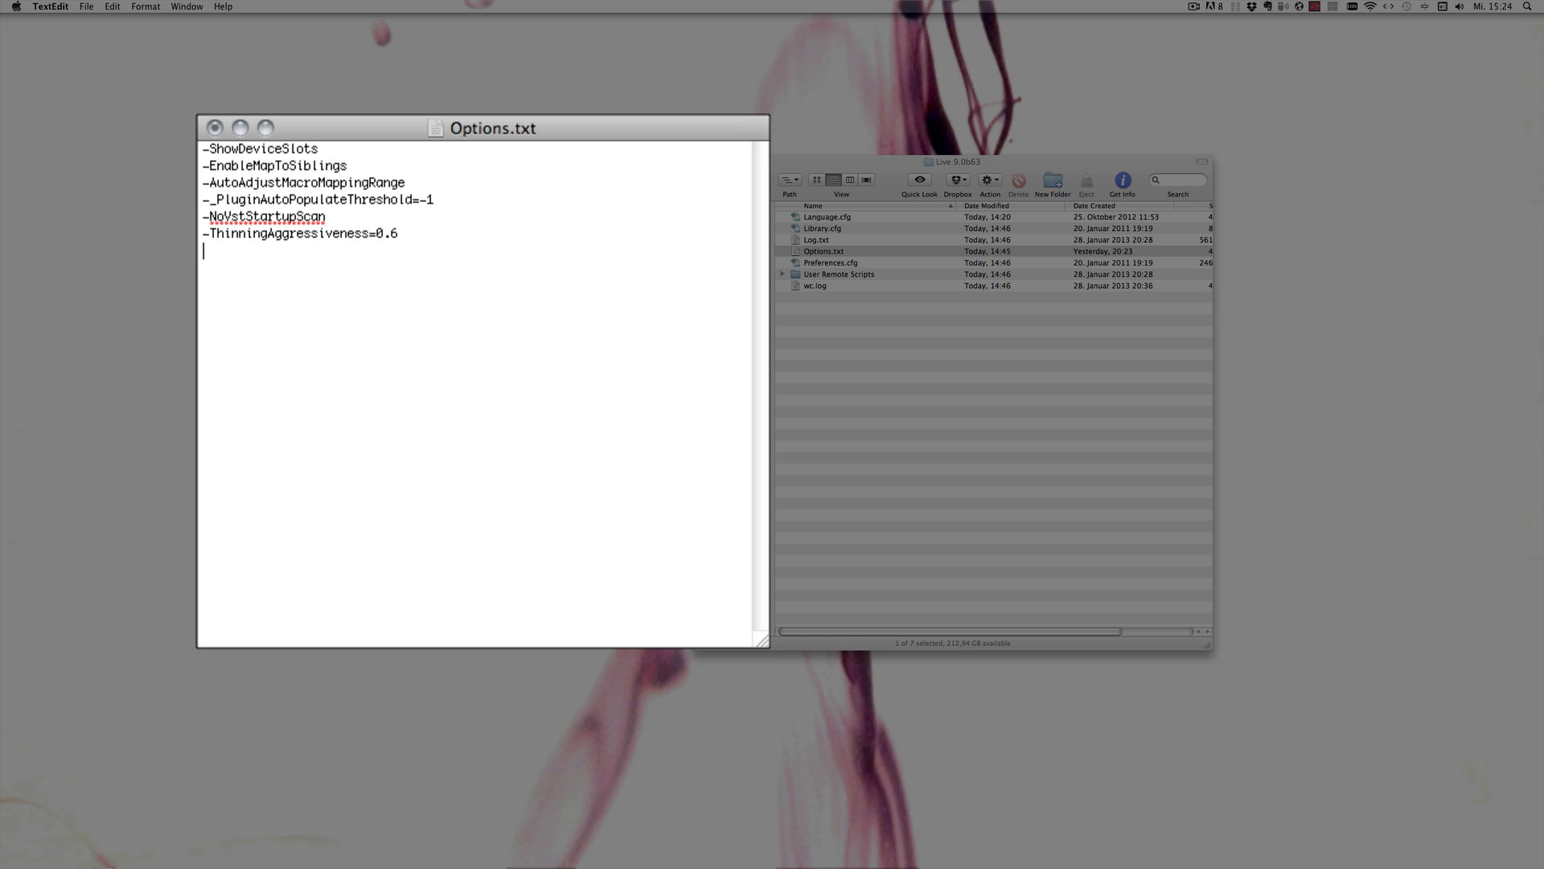
- Add a -NoAutoArming line to Options.txt, save the file with Cmd+S and close it
type("-")
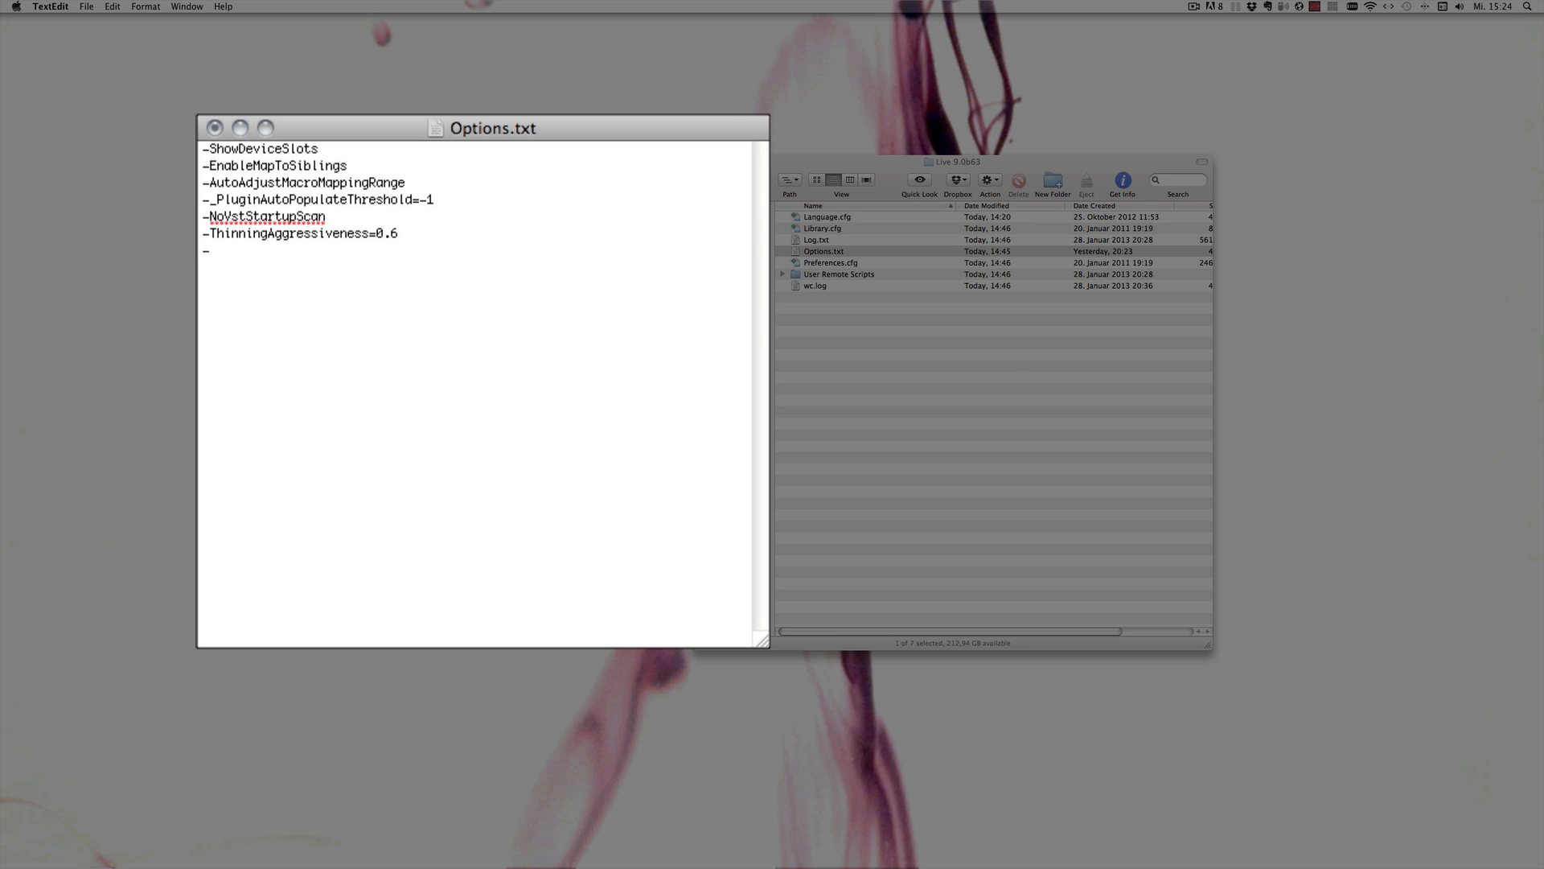
type("NoAuto")
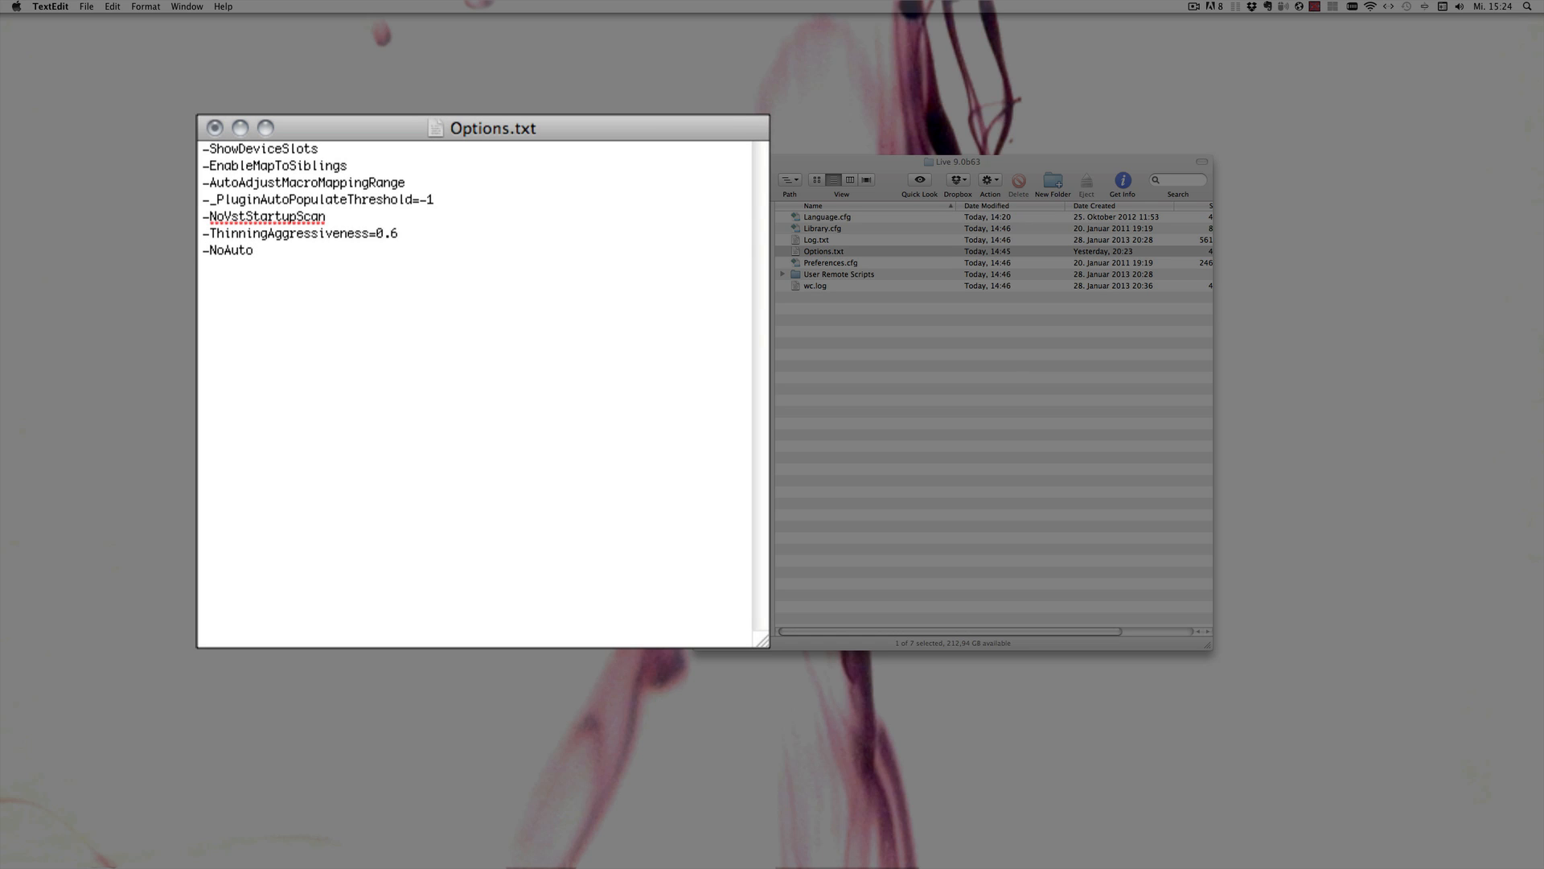
type("Arming")
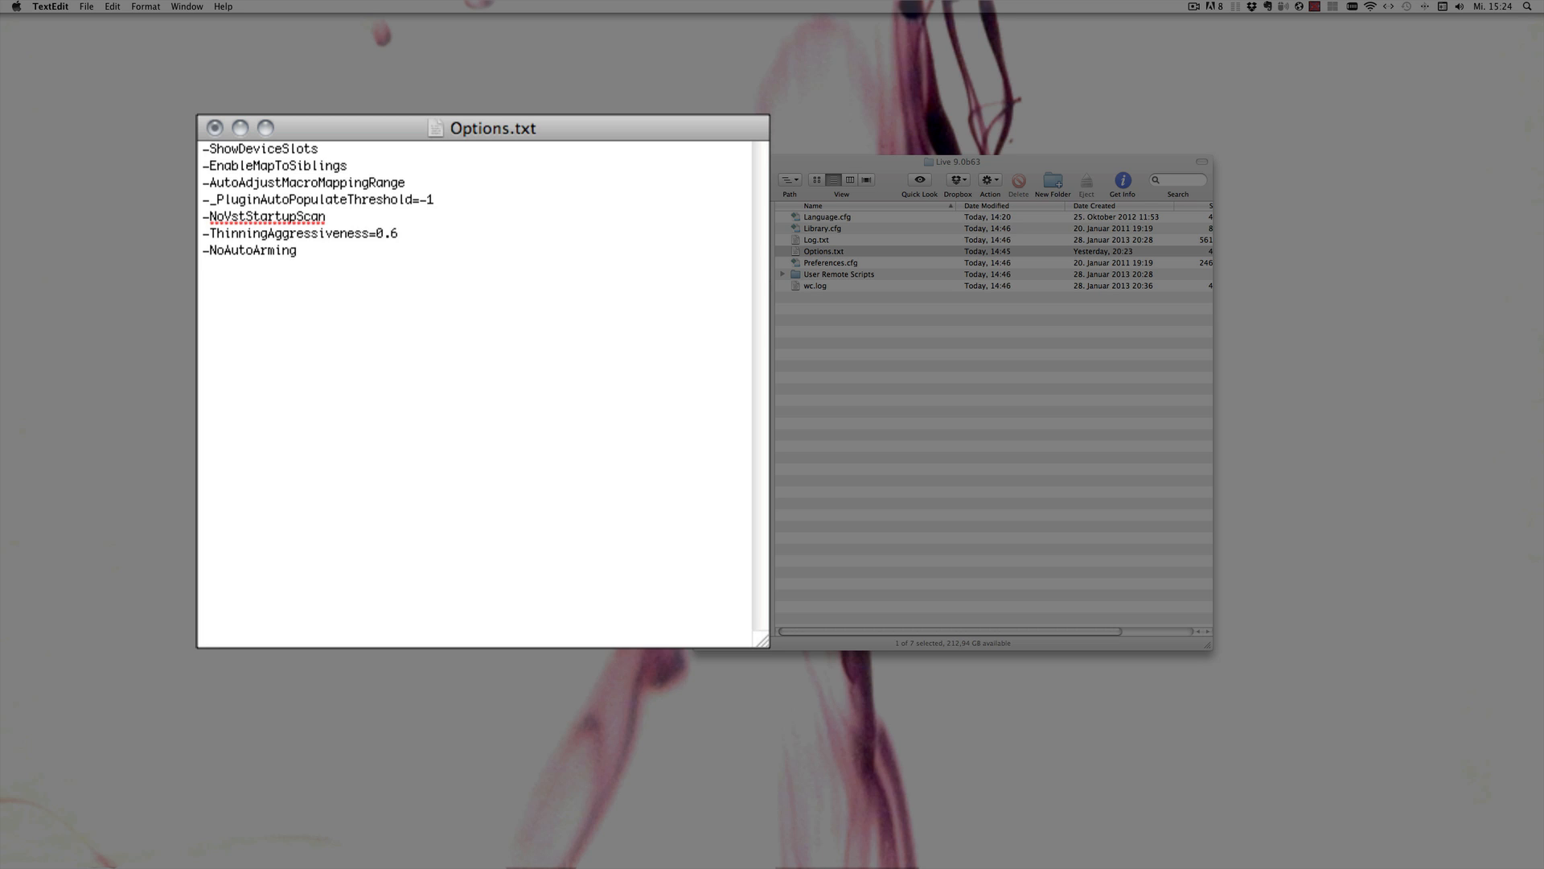
key("cmd+s")
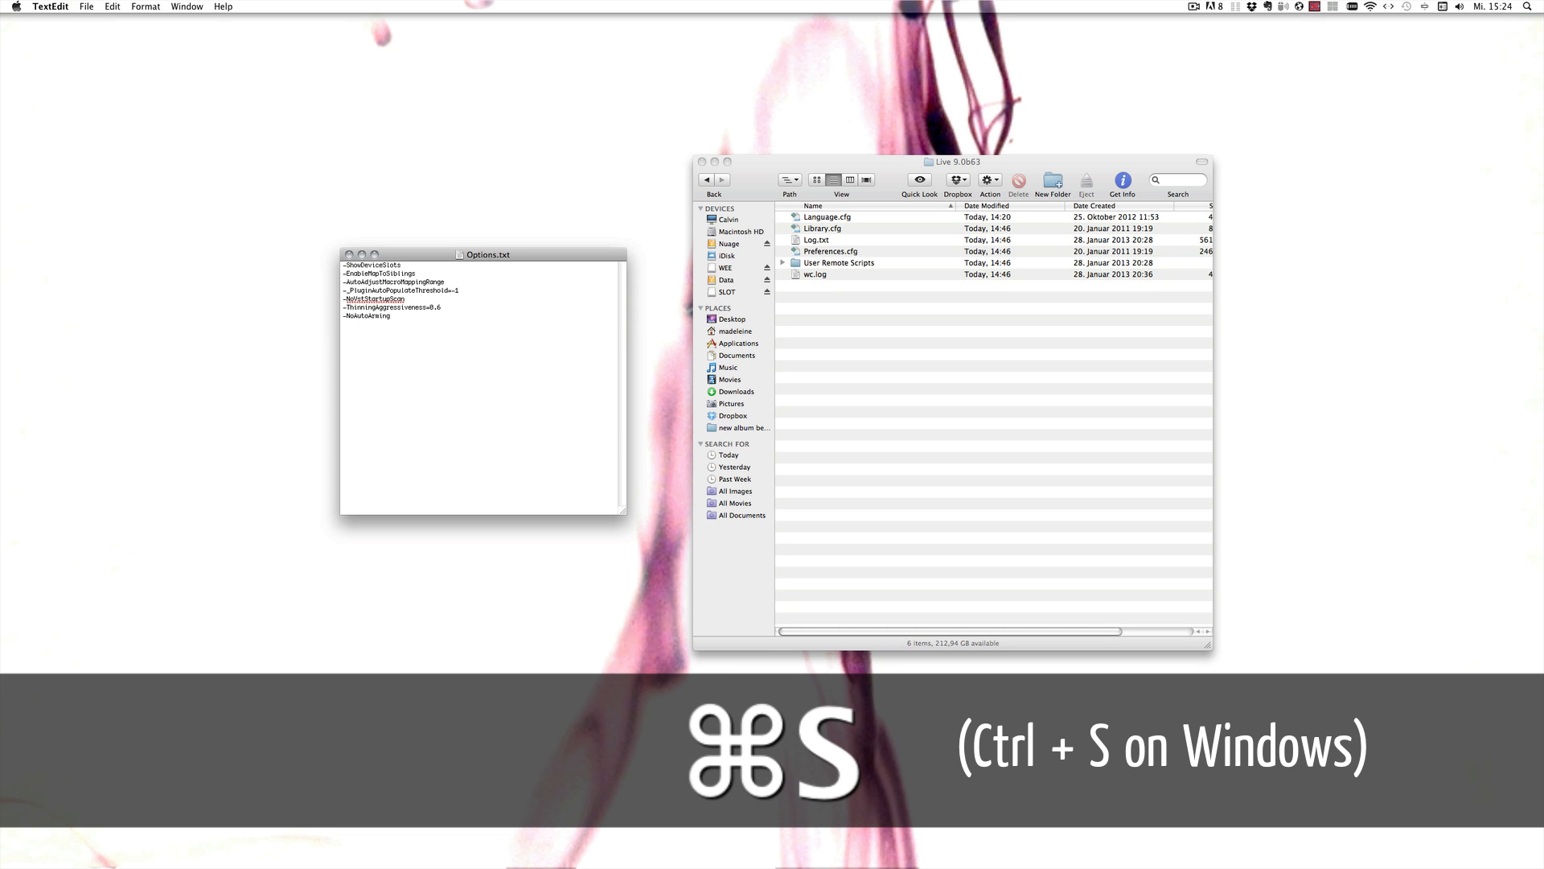
key("cmd+s")
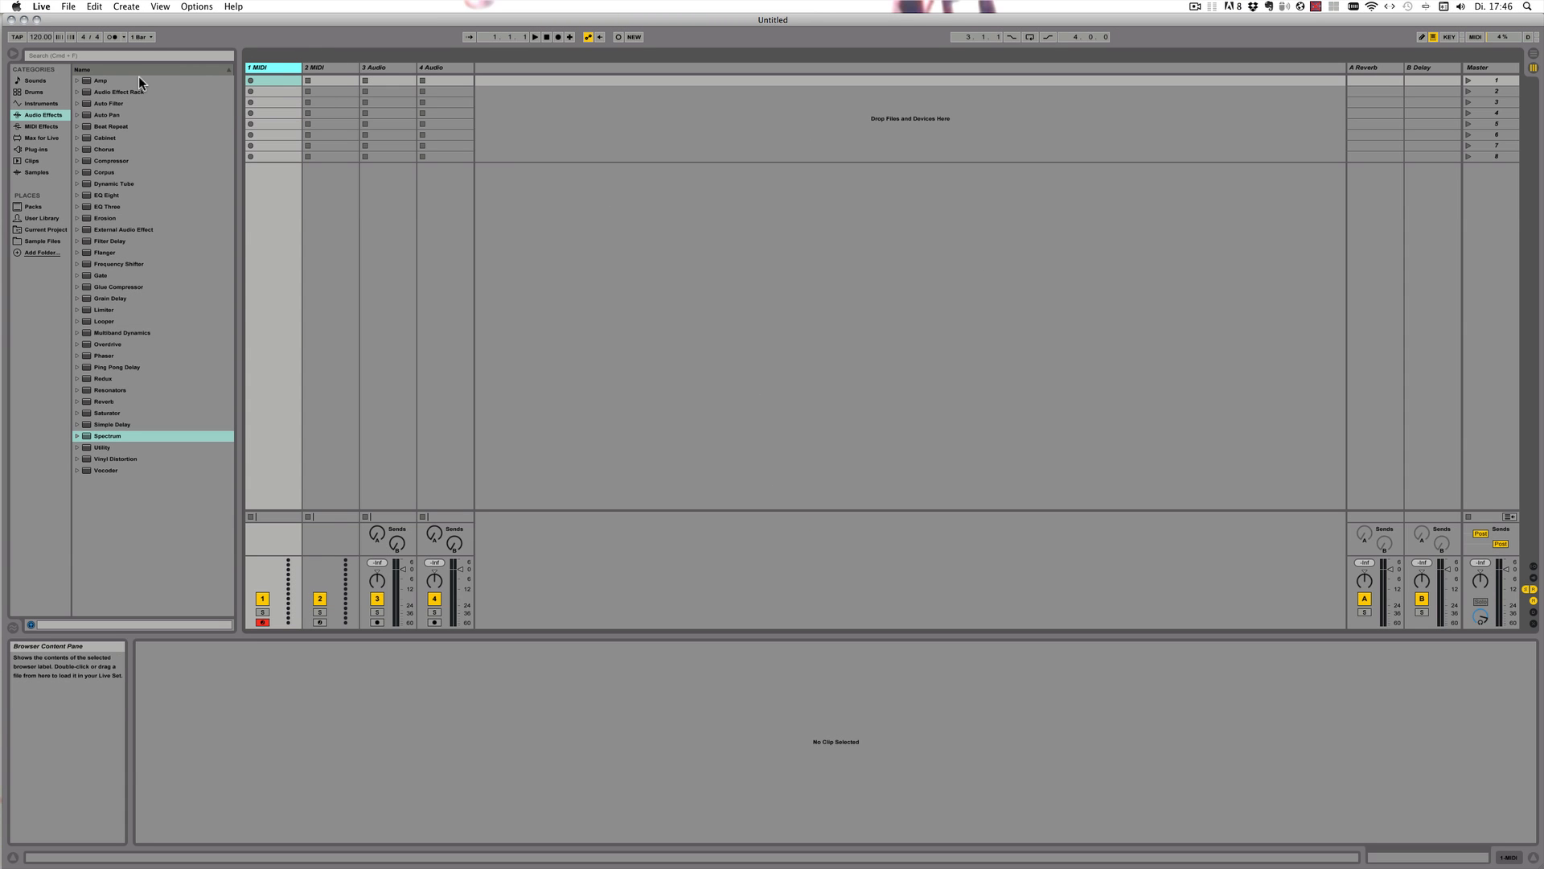
mouse_move(41, 103)
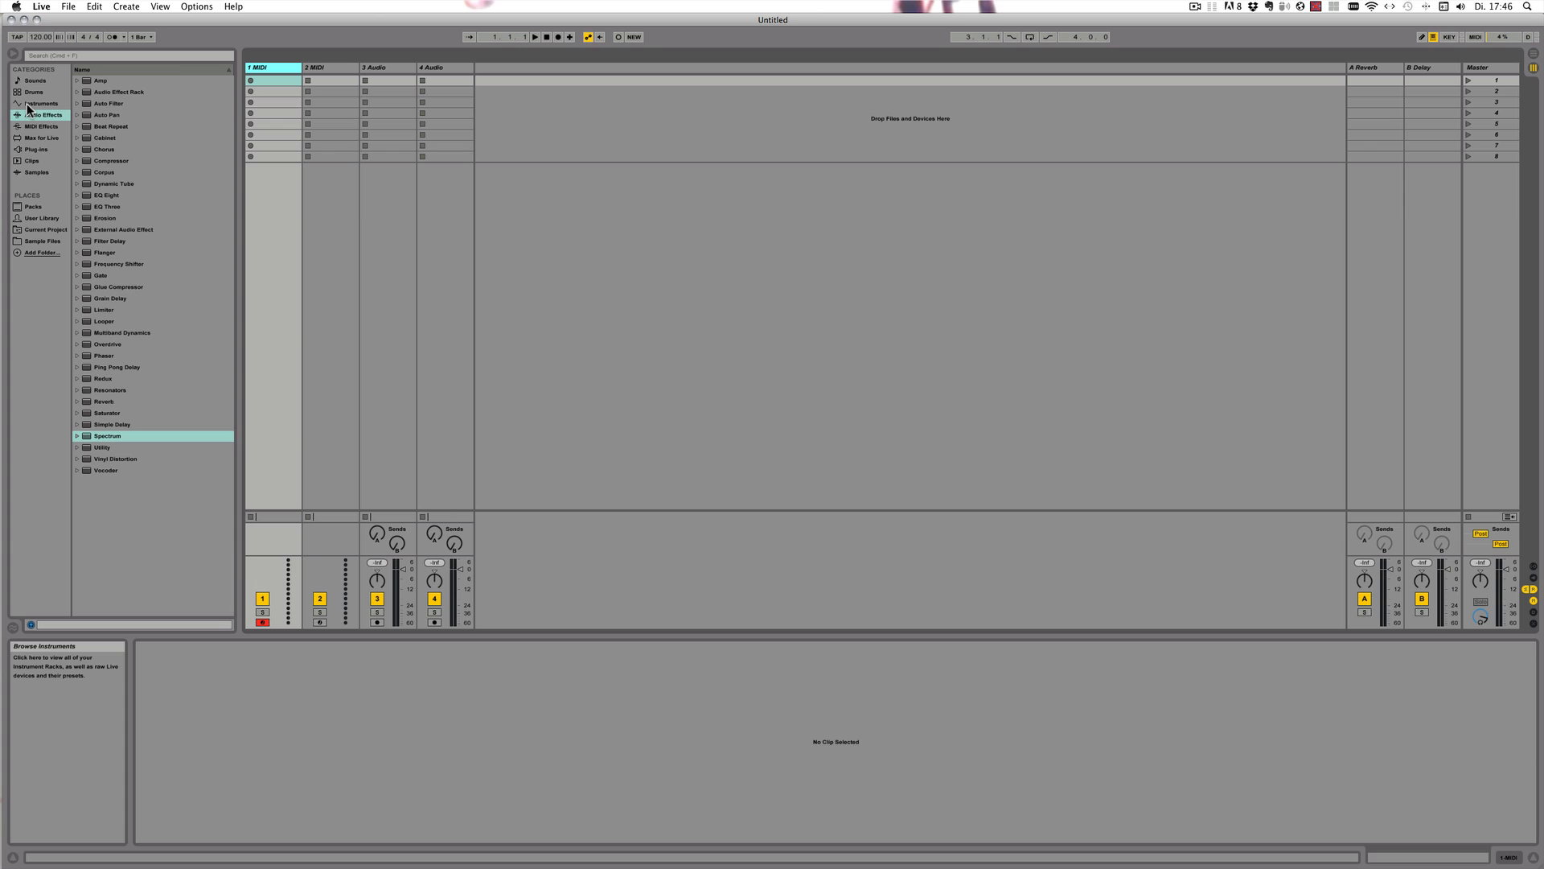
- Show the Instruments category in Live's browser to reach the Sampler Brass presets
left_click(40, 103)
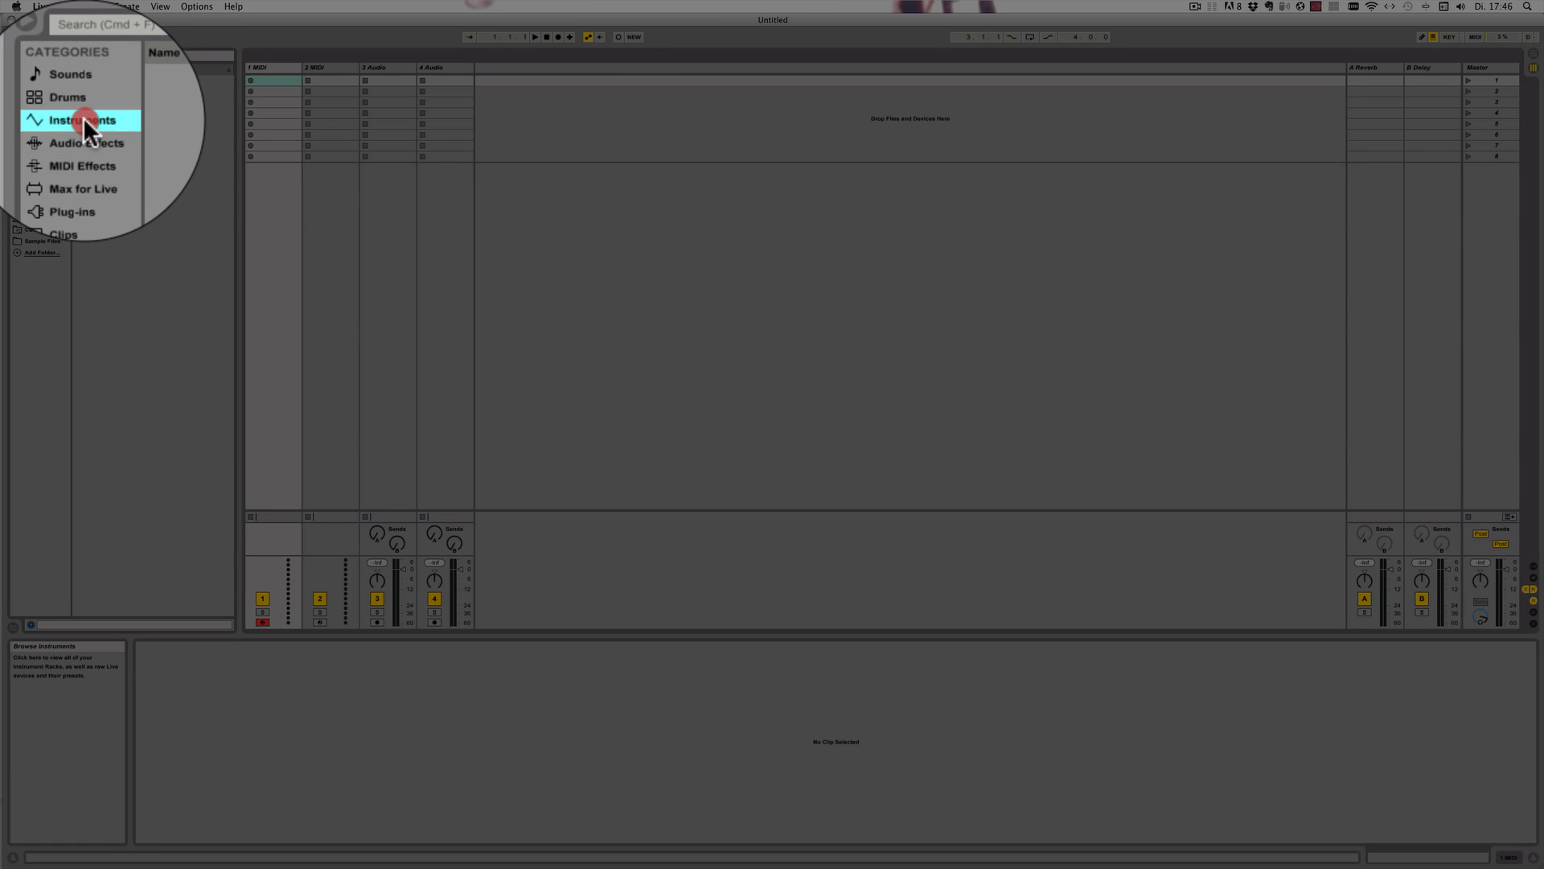
left_click(81, 119)
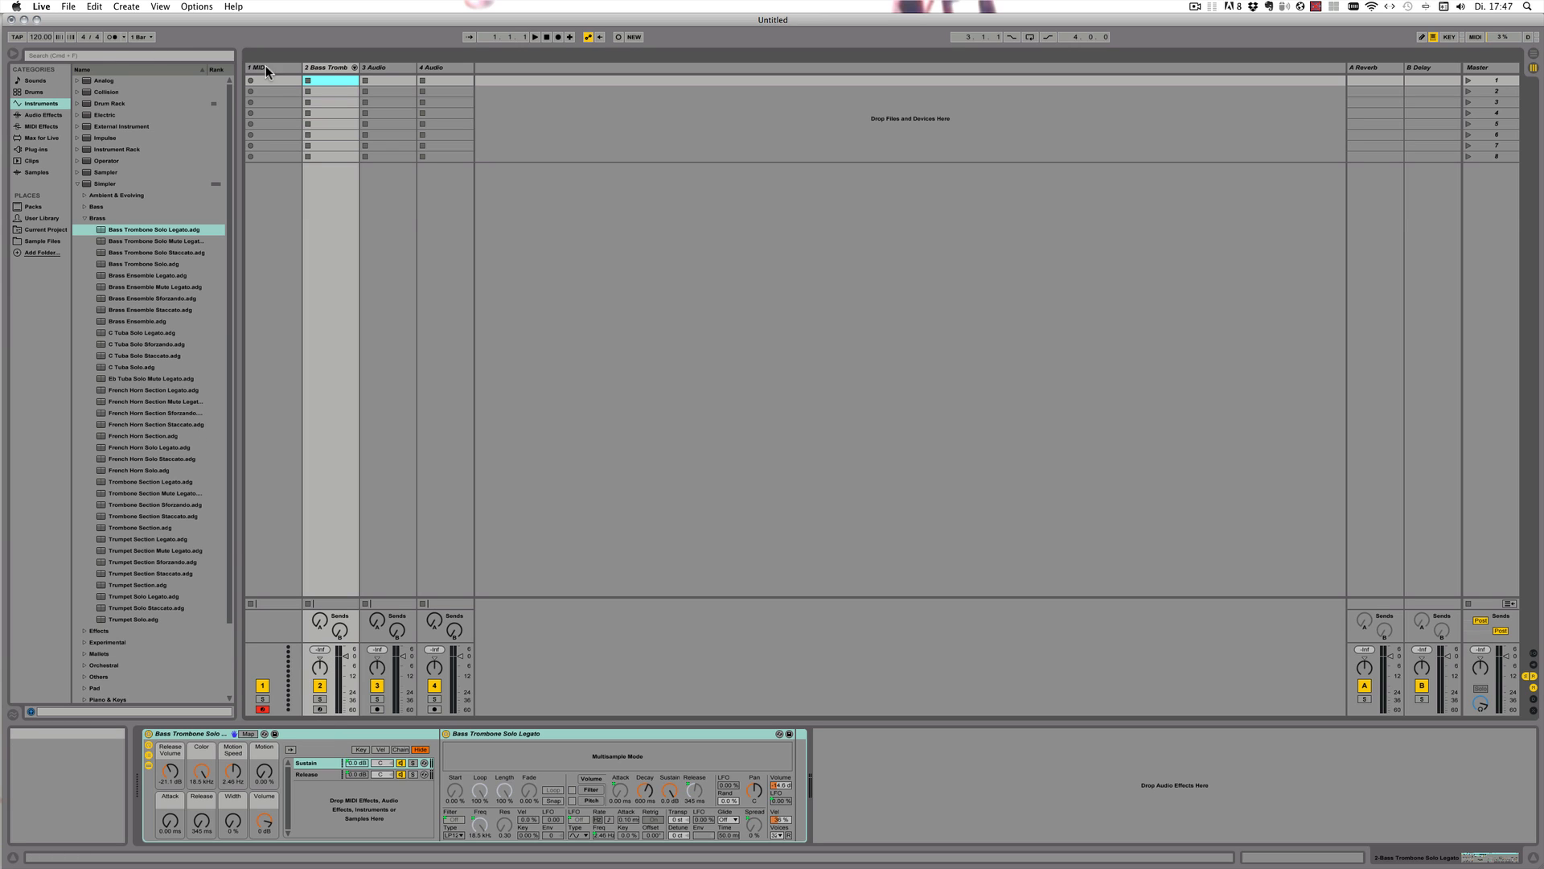
mouse_move(283, 99)
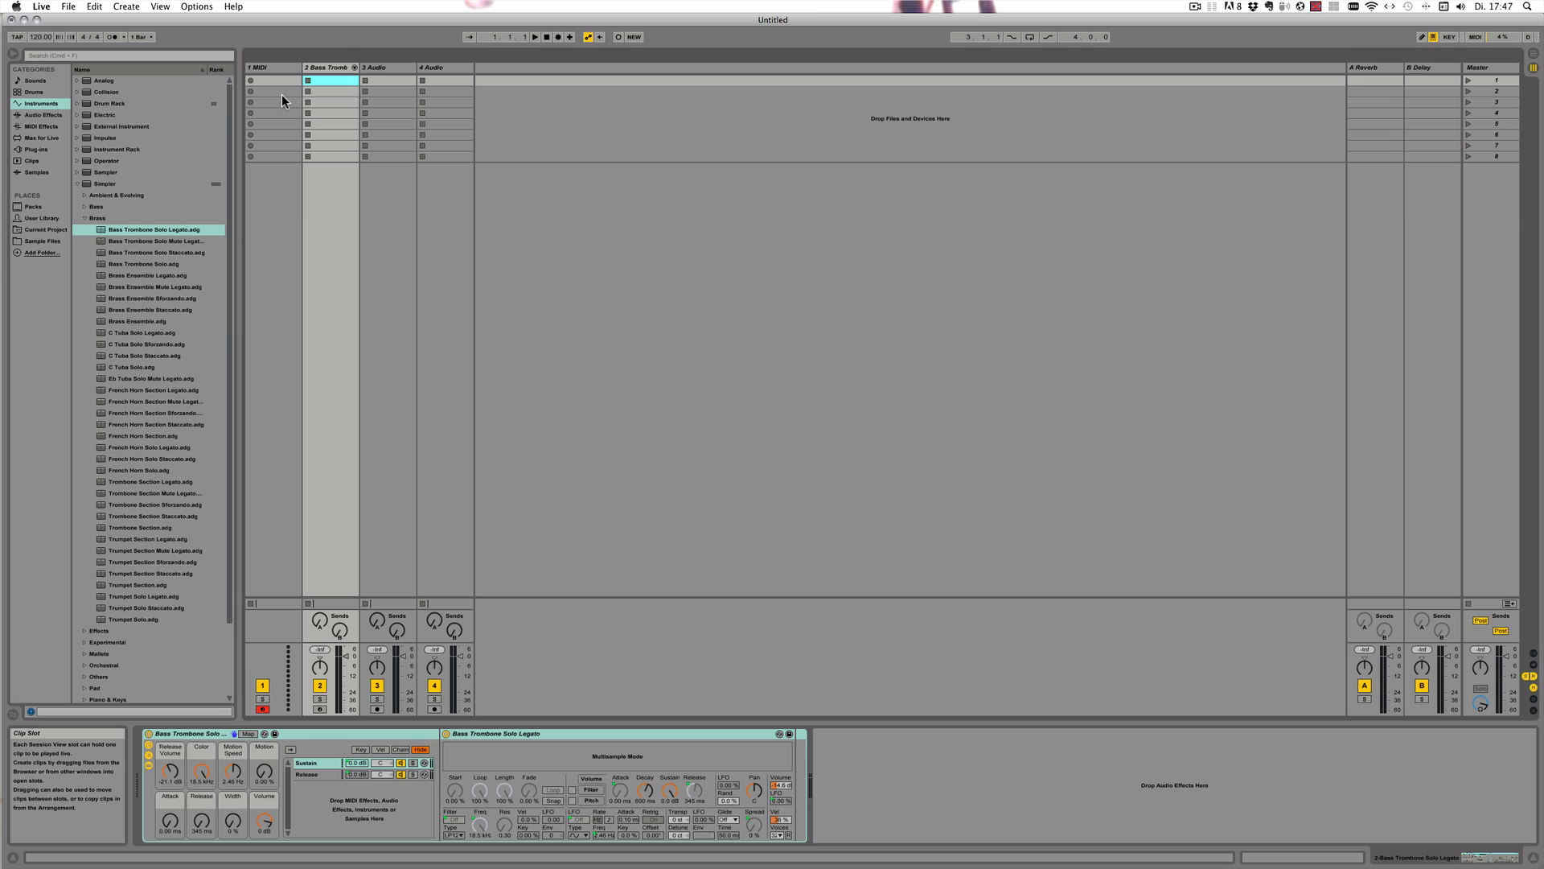